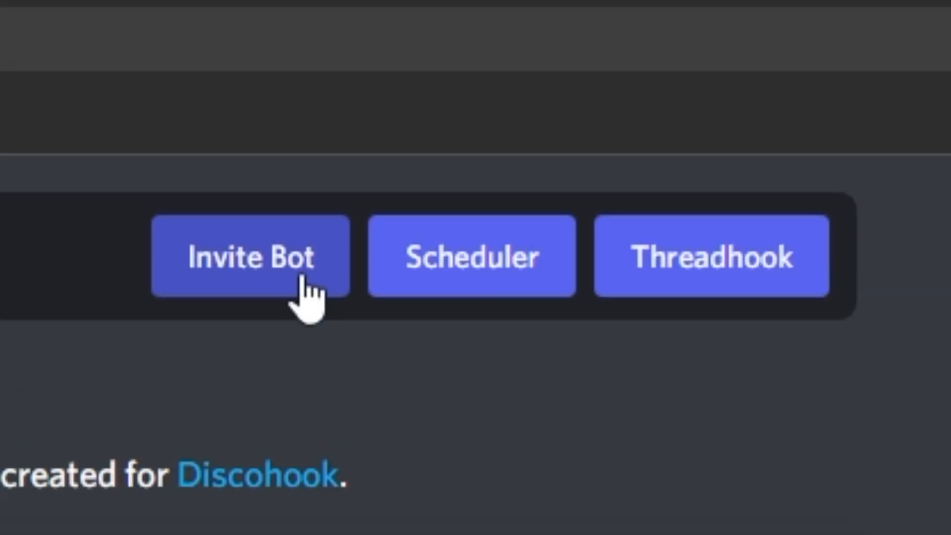
# Authorize the Discohook Utils bot to join the Discord server
pyautogui.click(248, 255)
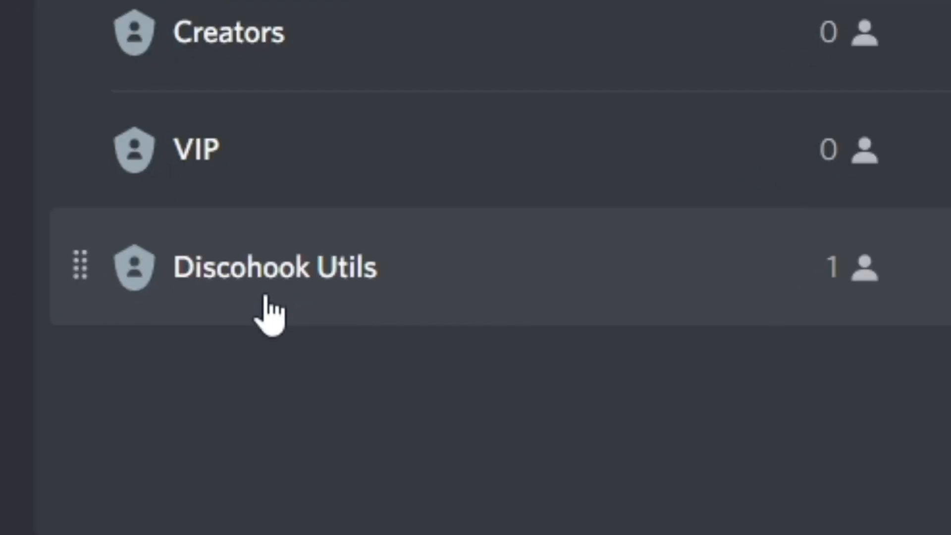
# Enable Administrator permission on the Discohook Utils role and save the changes
pyautogui.click(273, 267)
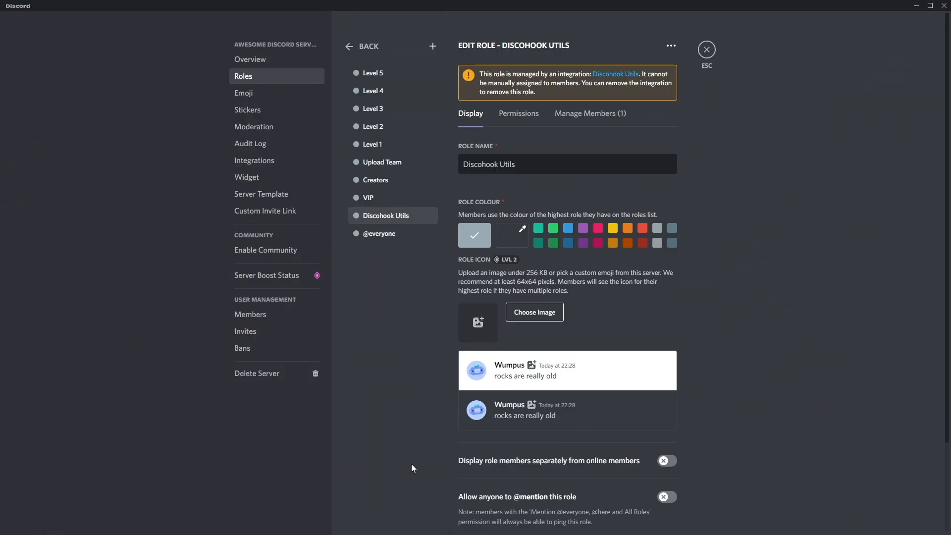
pyautogui.click(518, 113)
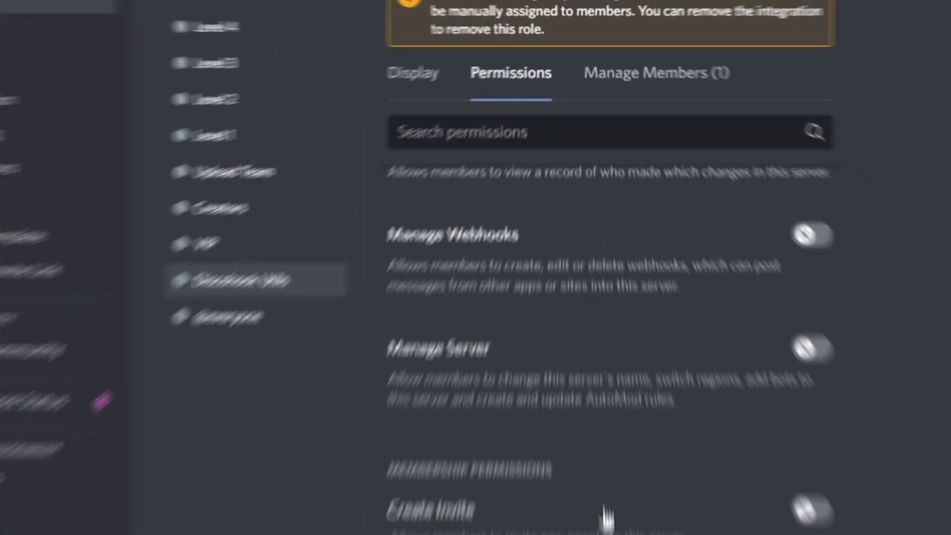
pyautogui.scroll(-3)
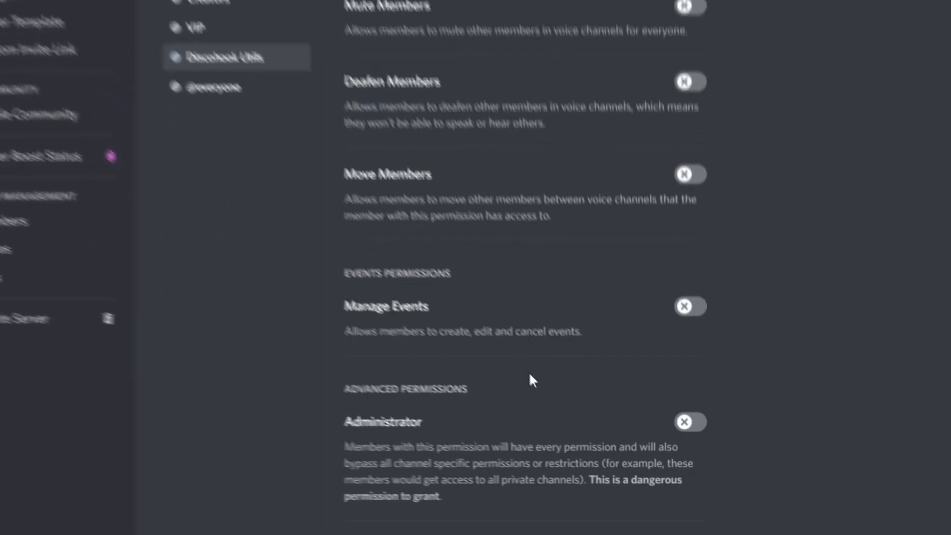
pyautogui.scroll(-3)
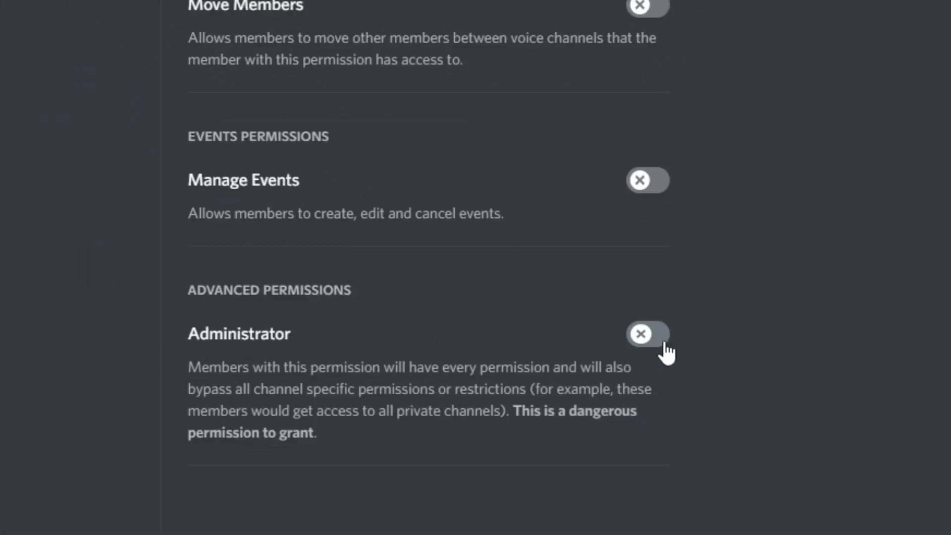
pyautogui.click(648, 333)
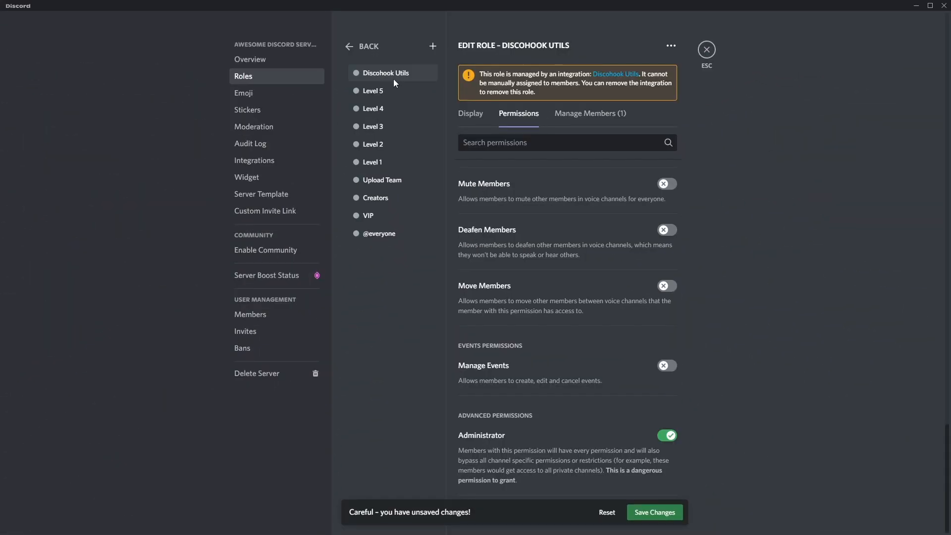
pyautogui.moveTo(402, 83)
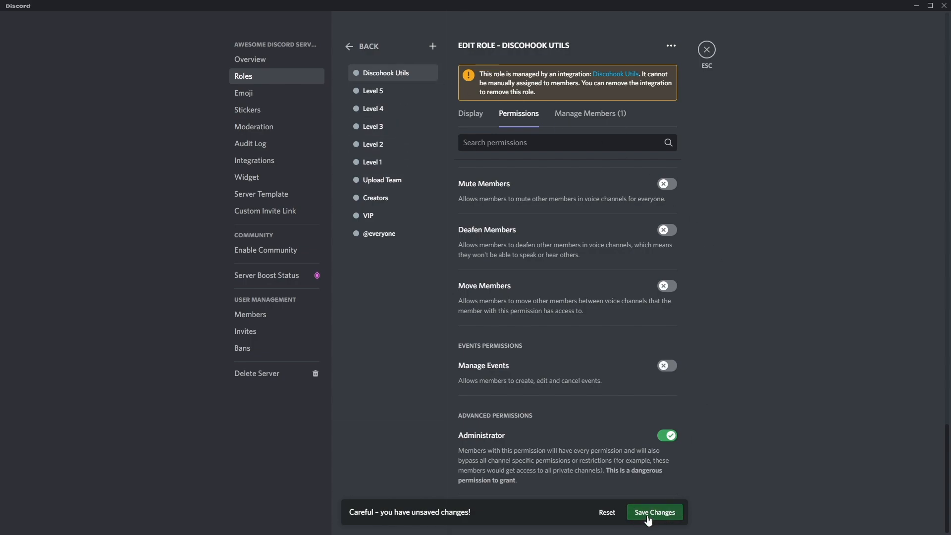
pyautogui.click(654, 511)
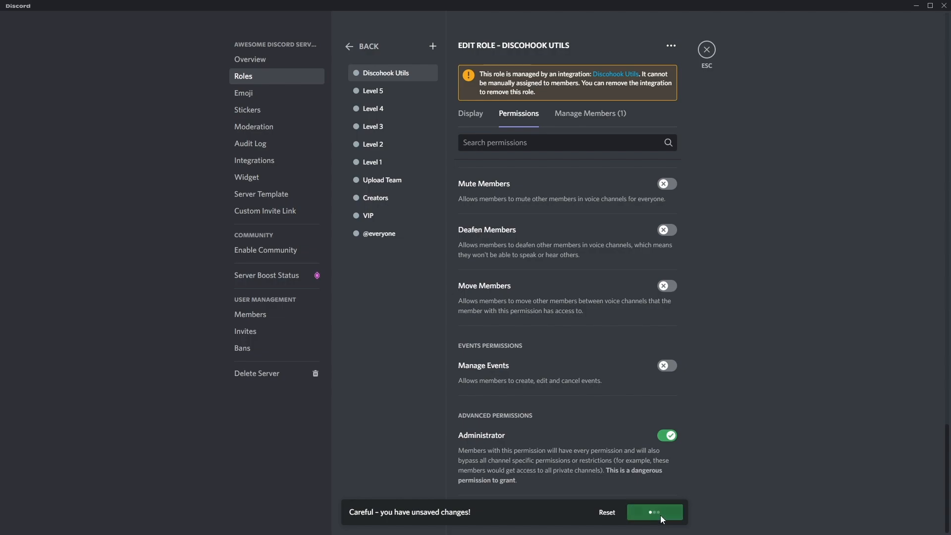
pyautogui.click(654, 512)
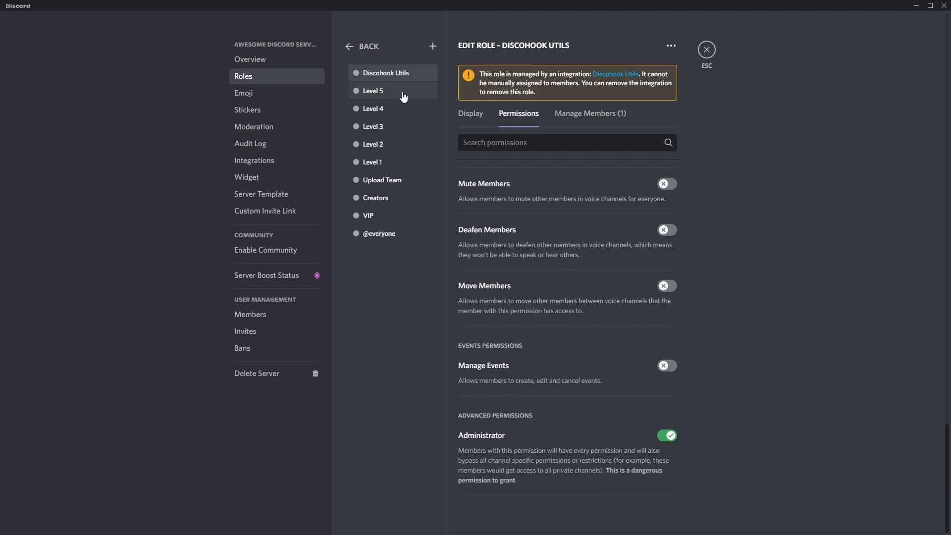
pyautogui.moveTo(433, 46)
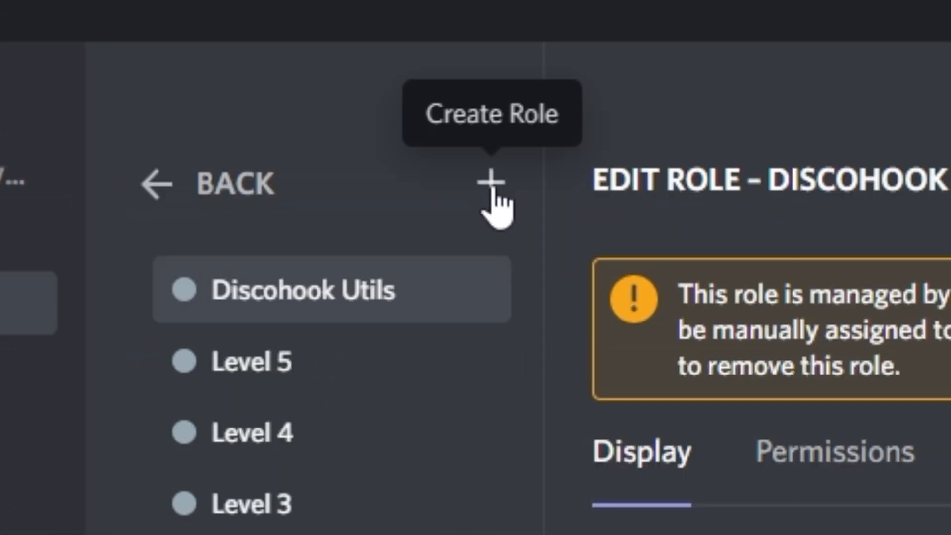
# Create a new role in the server's role list
pyautogui.click(492, 184)
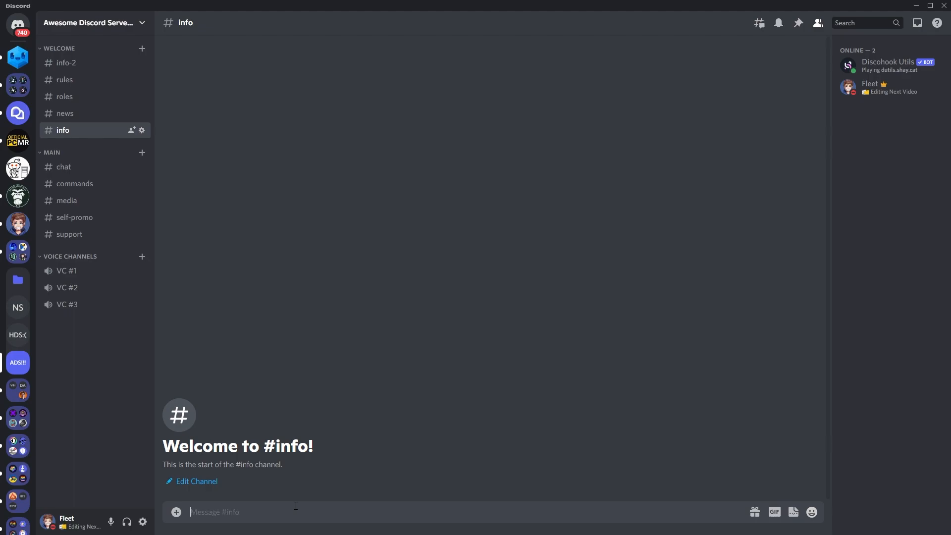
# Run /webhook in #info to get a webhook URL from Discohook Utils
pyautogui.write('/webhook')
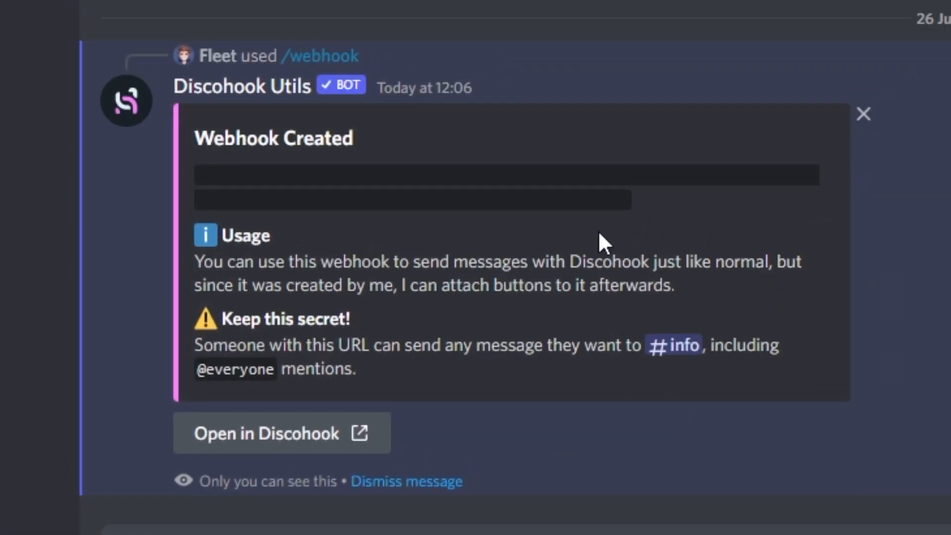
pyautogui.moveTo(597, 209)
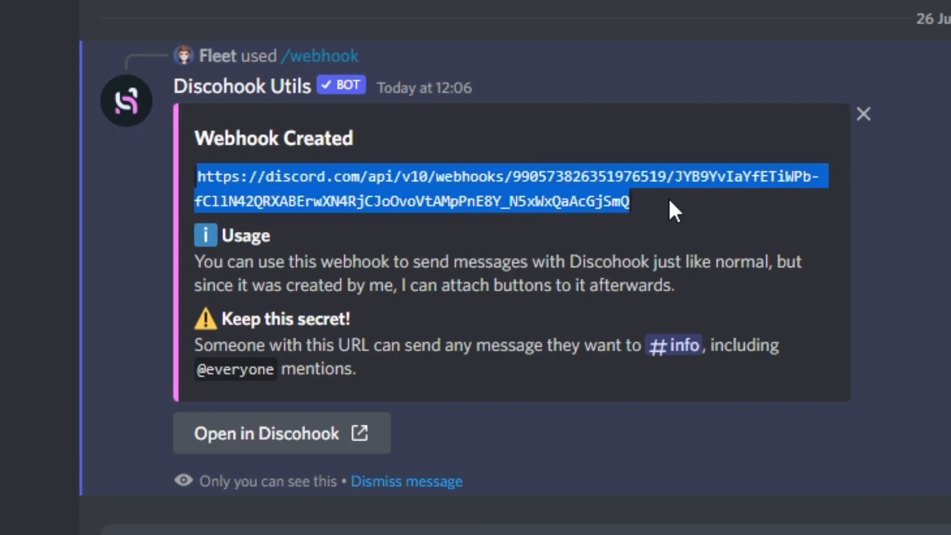
pyautogui.moveTo(703, 219)
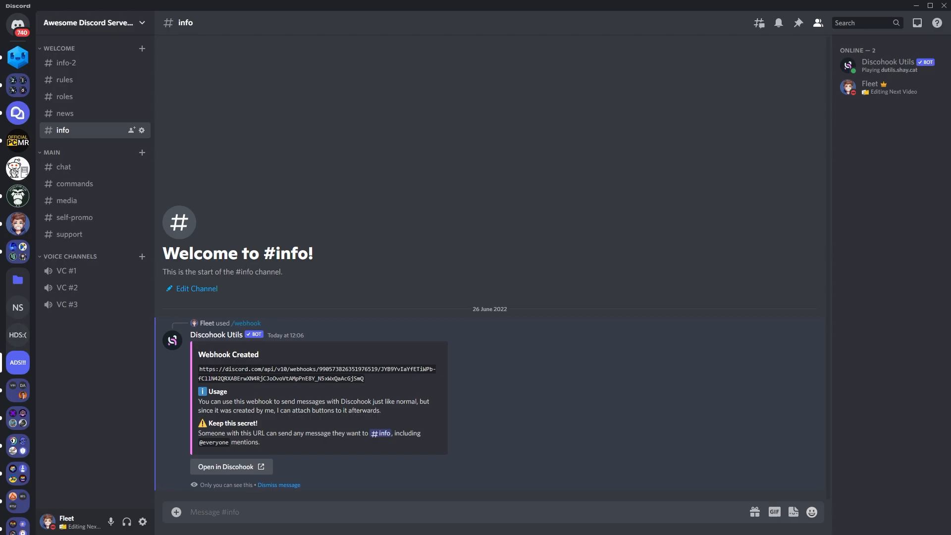
# Paste the #info webhook URL into Discohook and send the Ping Roles embed
pyautogui.click(227, 466)
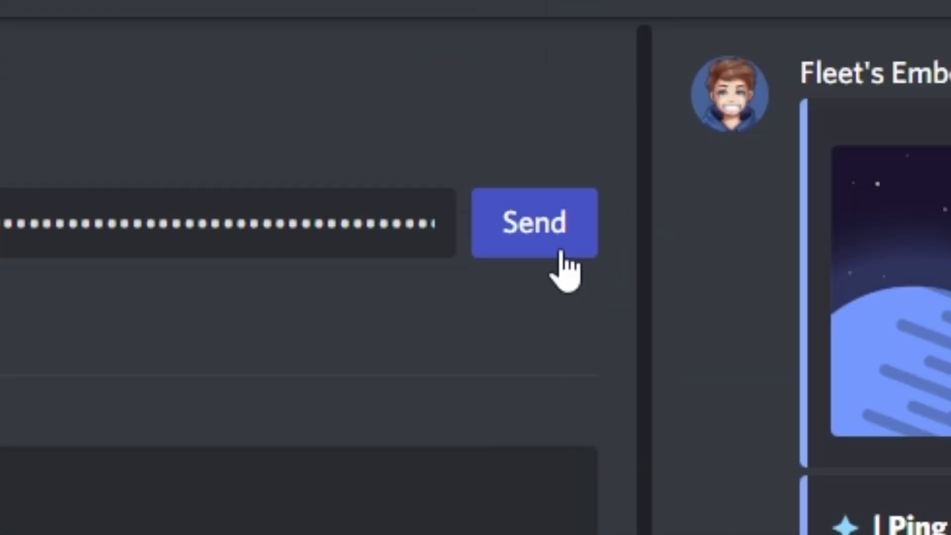
pyautogui.click(534, 222)
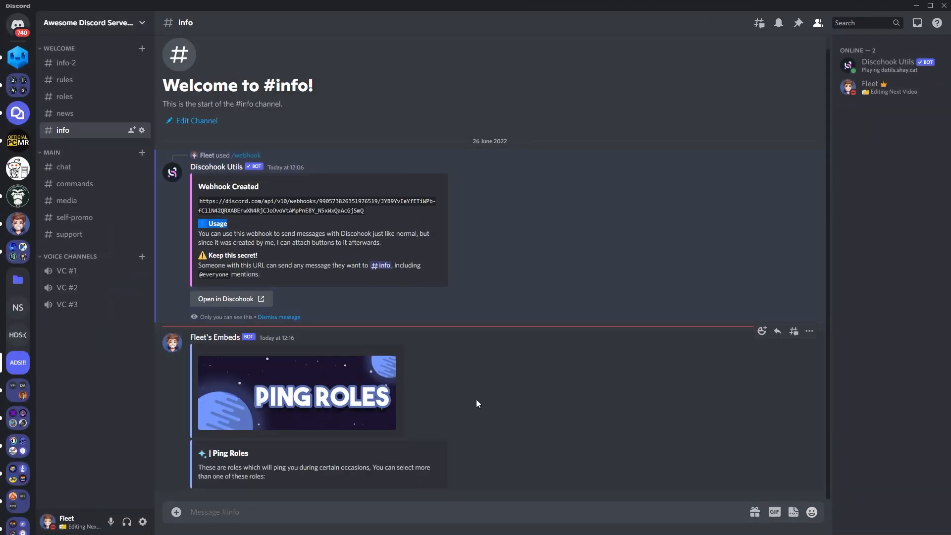
# Run the Apps > Add Button command on the Ping Roles message
pyautogui.rightClick(333, 394)
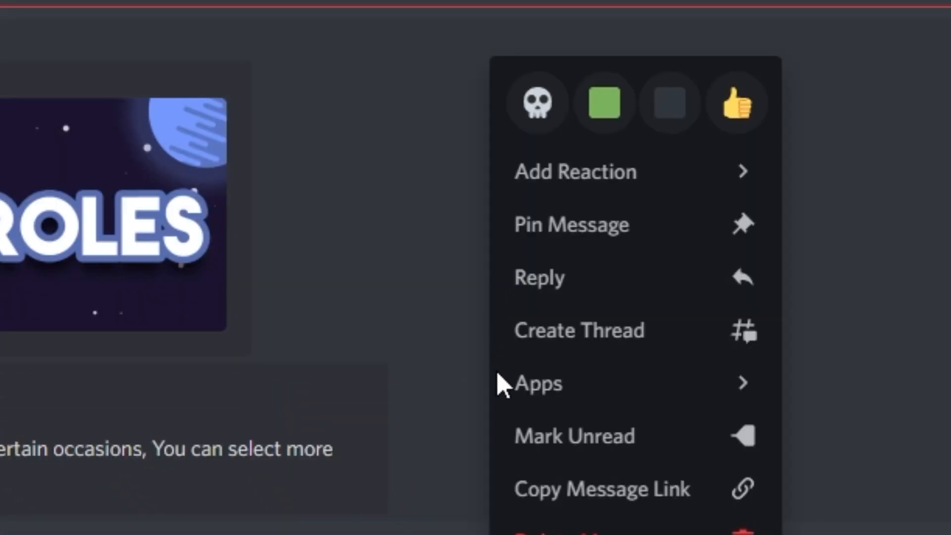
pyautogui.click(537, 383)
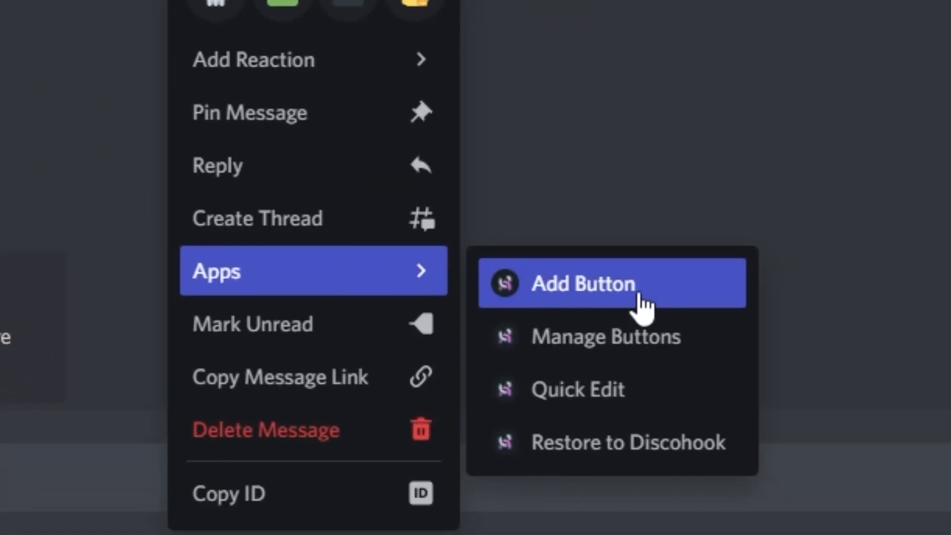
pyautogui.click(582, 283)
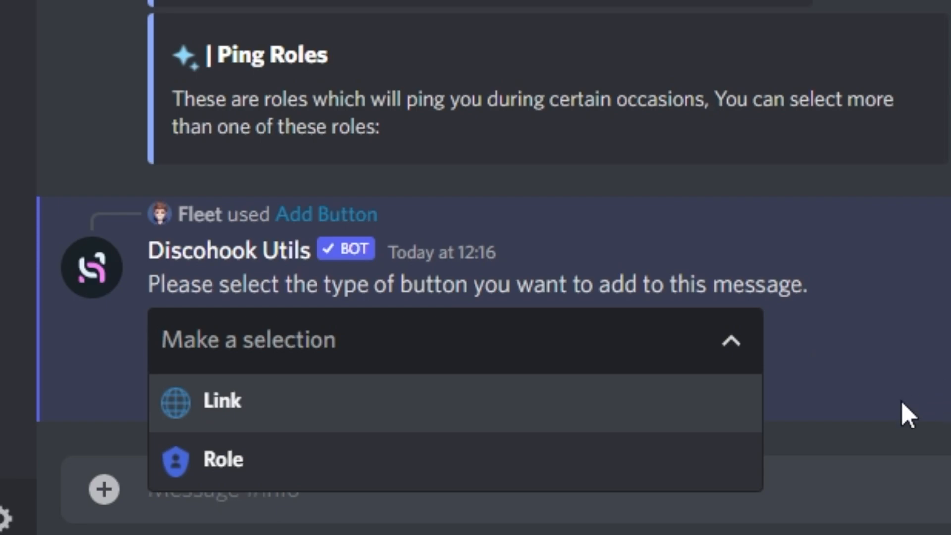
pyautogui.moveTo(664, 461)
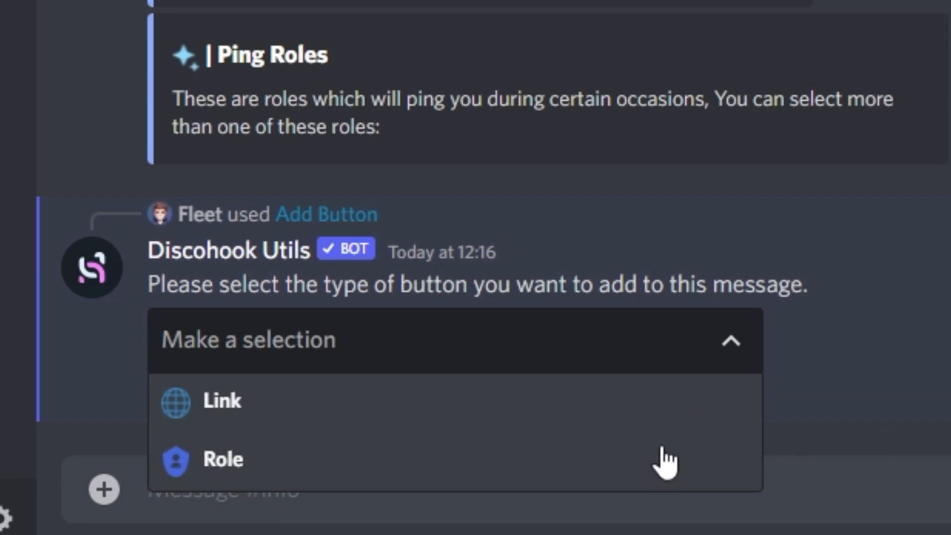
pyautogui.moveTo(479, 467)
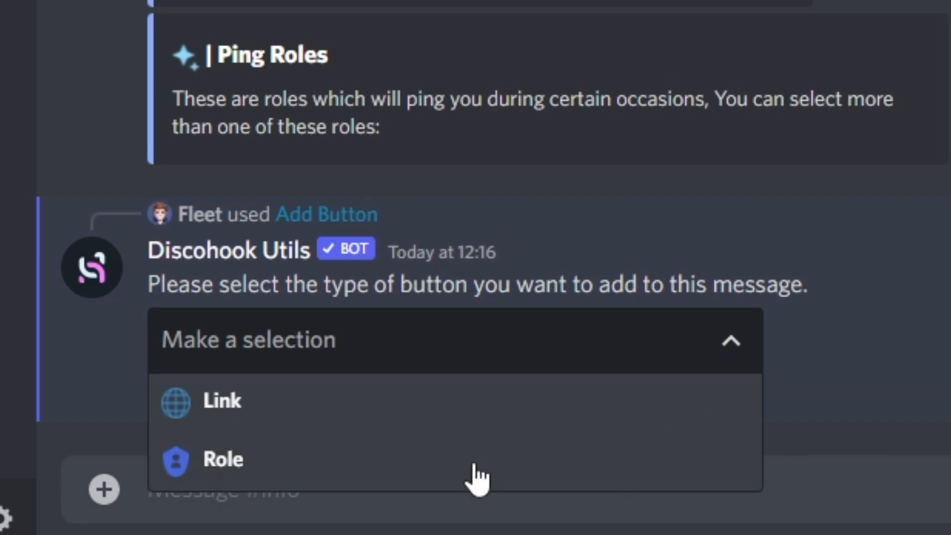
pyautogui.moveTo(370, 485)
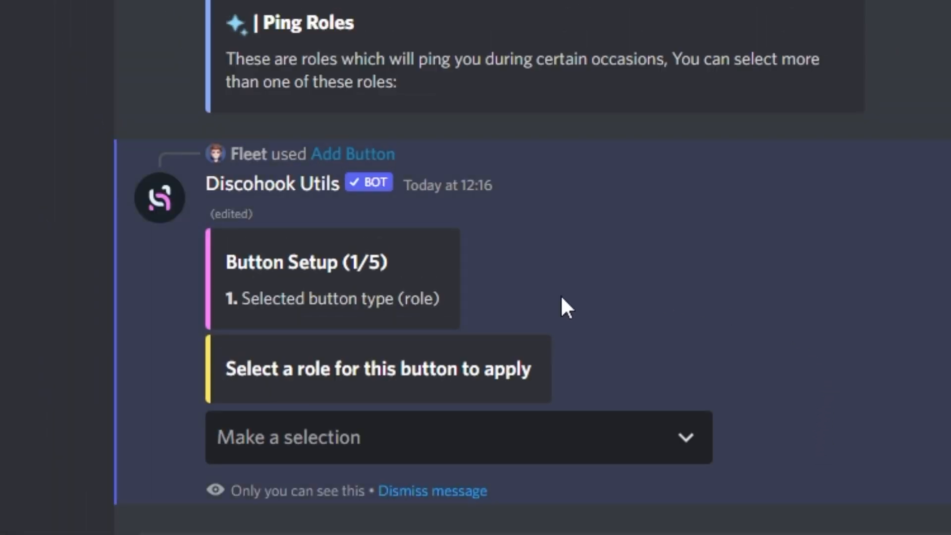
pyautogui.moveTo(508, 452)
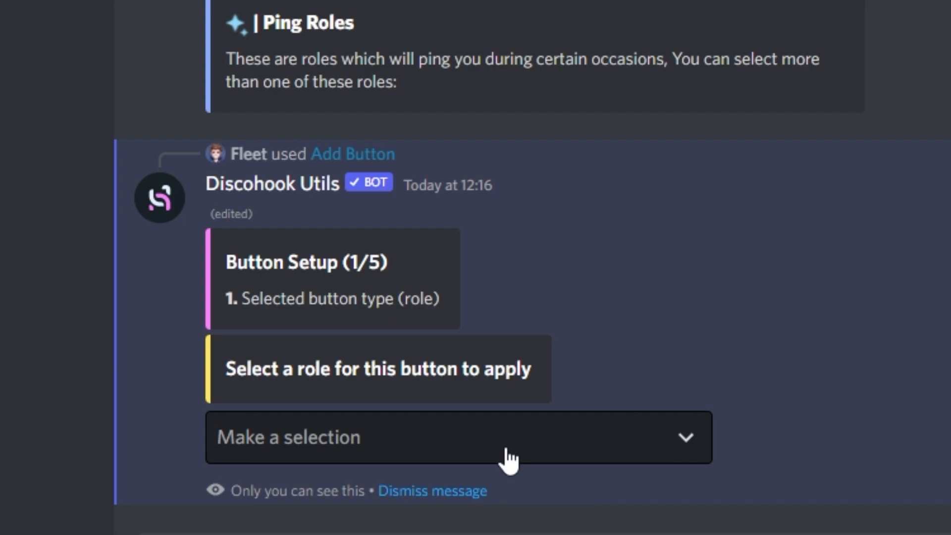
pyautogui.moveTo(574, 461)
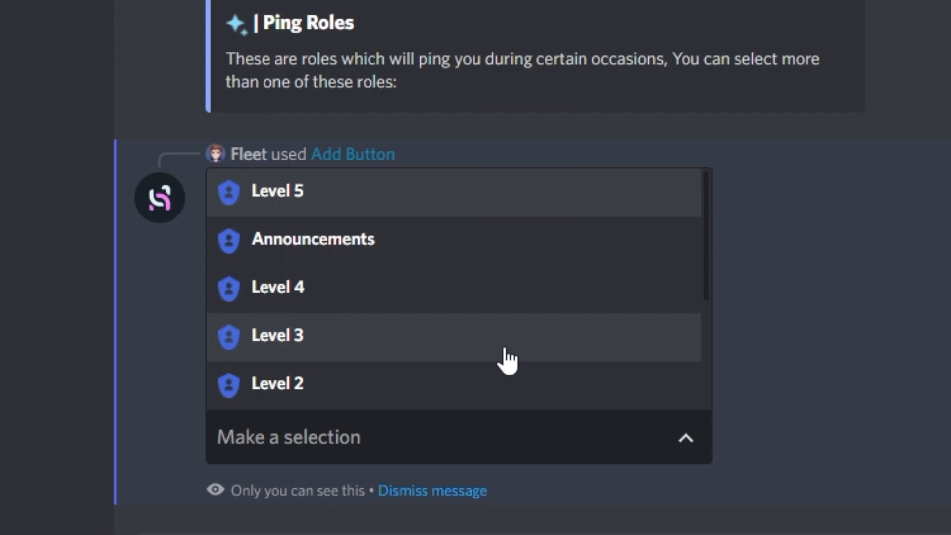
pyautogui.moveTo(479, 281)
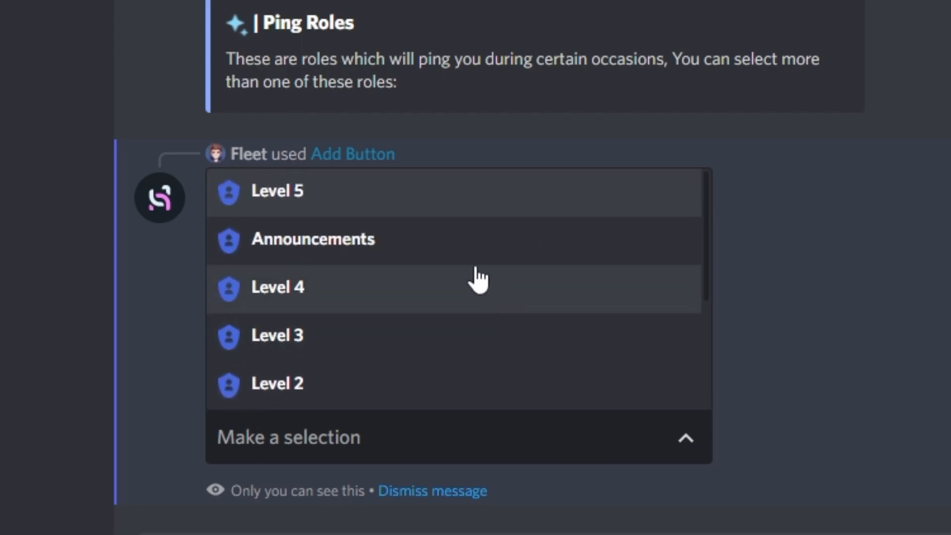
# Choose the Announcements role for the new role button
pyautogui.click(312, 238)
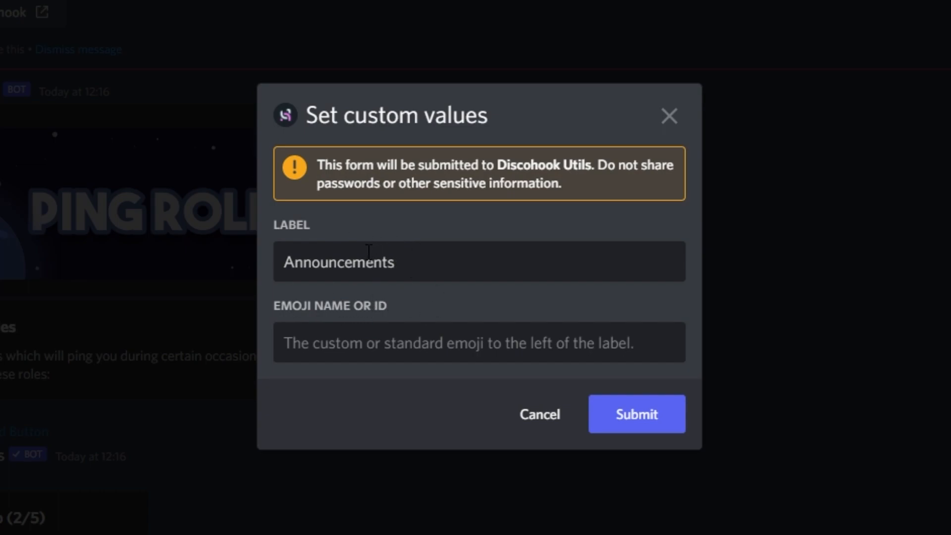
pyautogui.moveTo(372, 357)
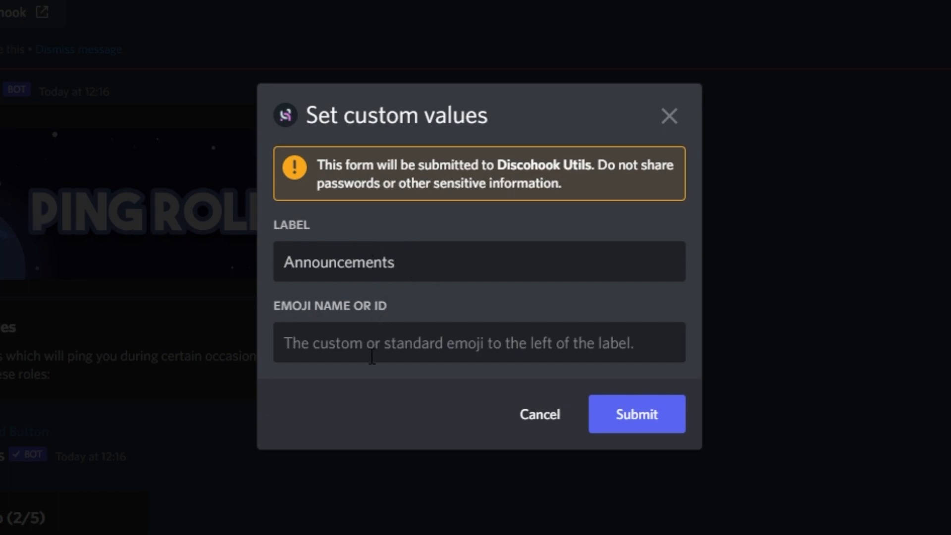
pyautogui.moveTo(372, 373)
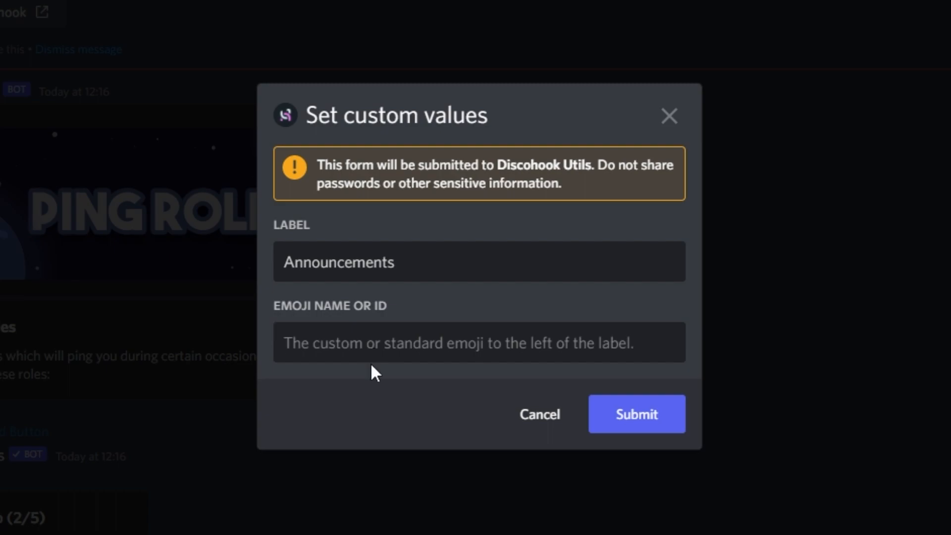
# Enter :skull: as the button emoji, then dismiss the custom values form unsubmitted
pyautogui.click(479, 261)
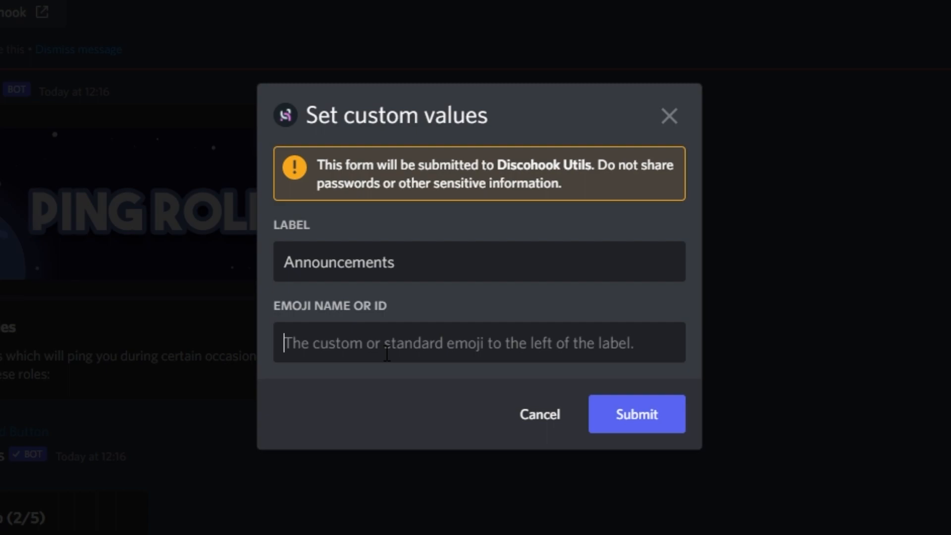
pyautogui.write(':s')
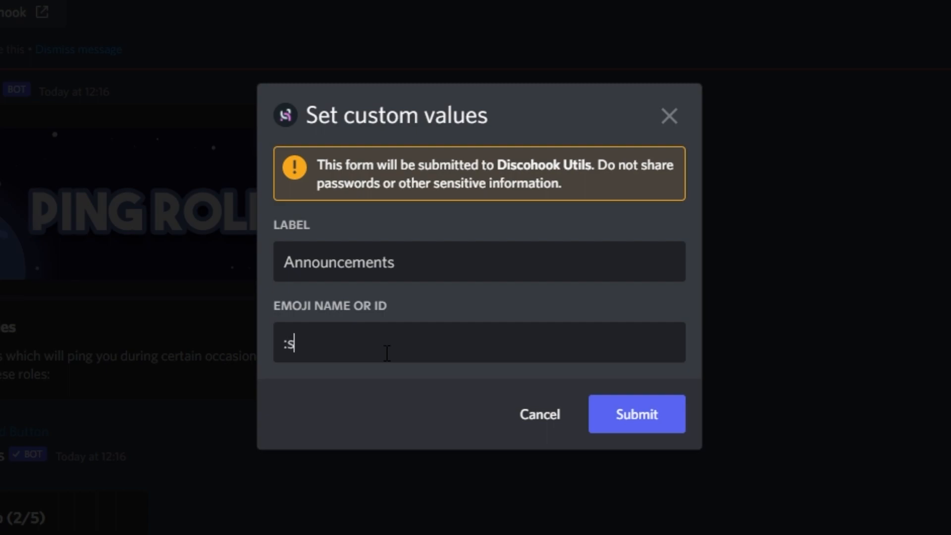
pyautogui.write('kull:')
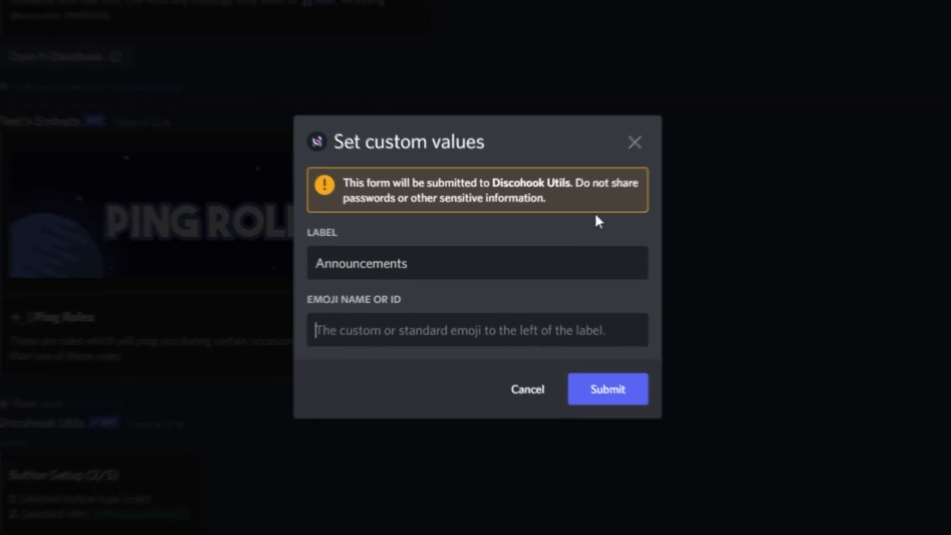
pyautogui.click(606, 389)
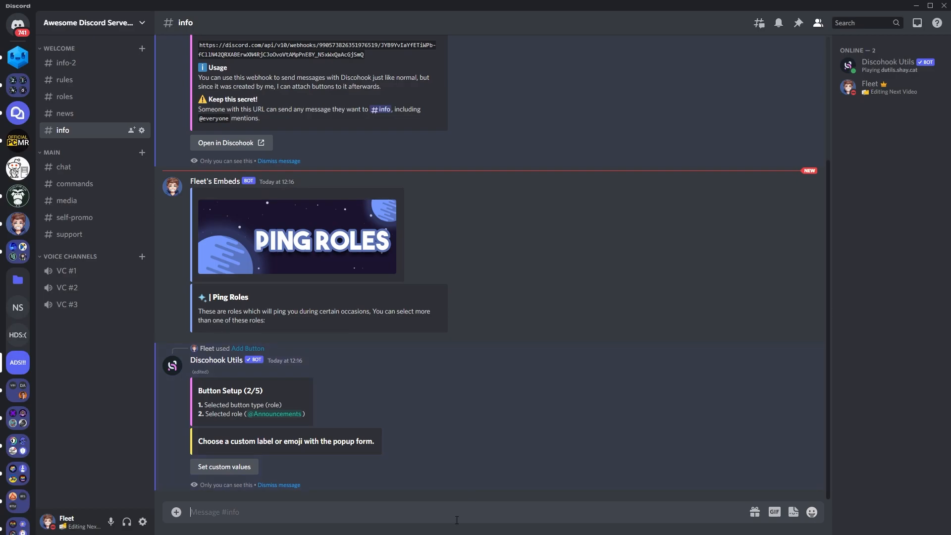
# Post \:bluecrown: in #info to reveal its emoji ID, then reopen the custom values form
pyautogui.write(':bluec')
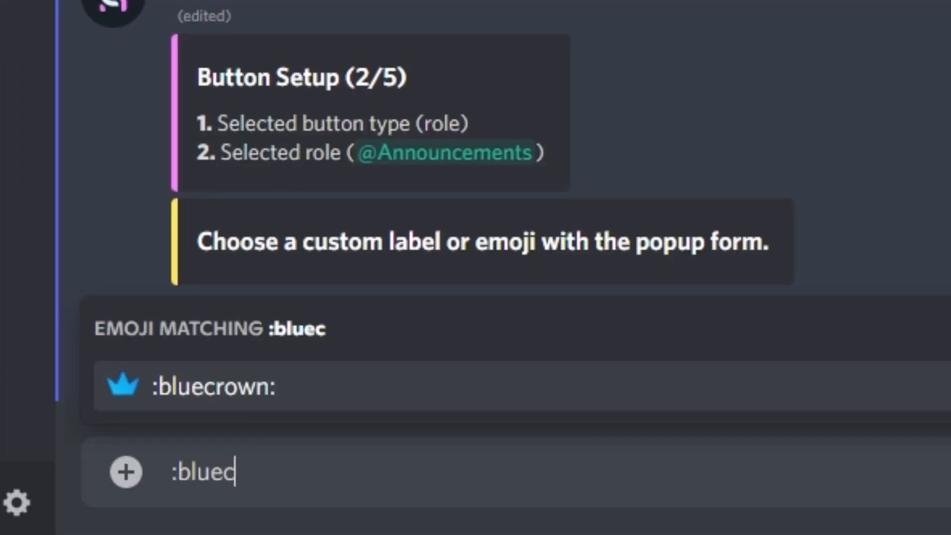
pyautogui.write('rown')
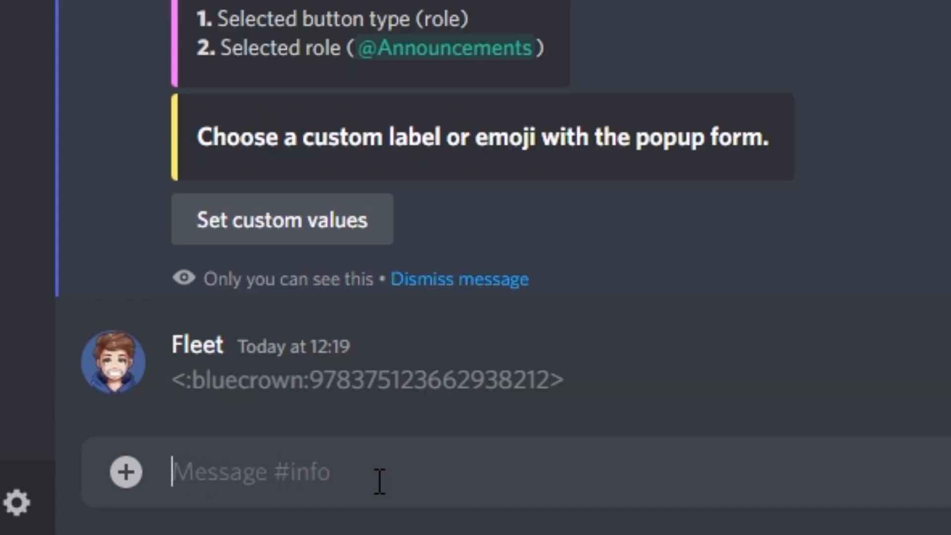
pyautogui.moveTo(610, 389)
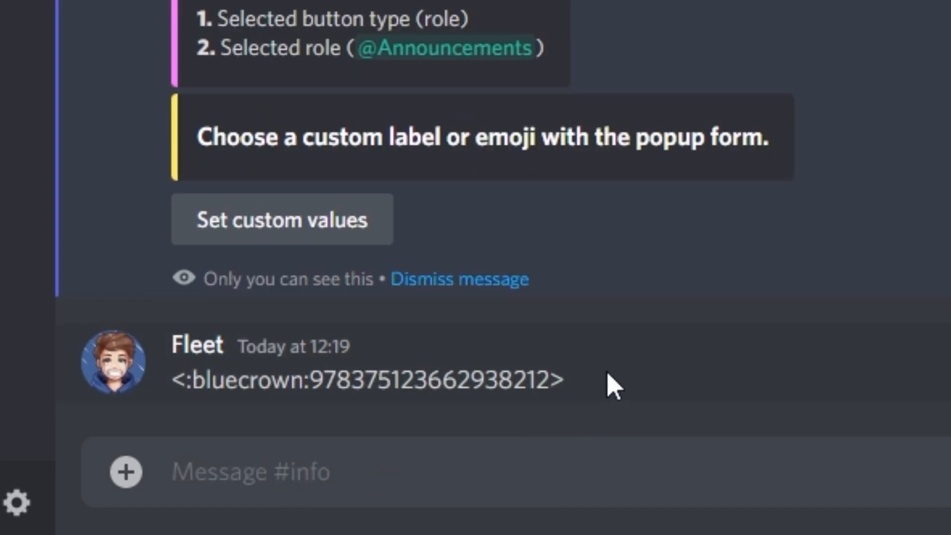
pyautogui.moveTo(195, 434)
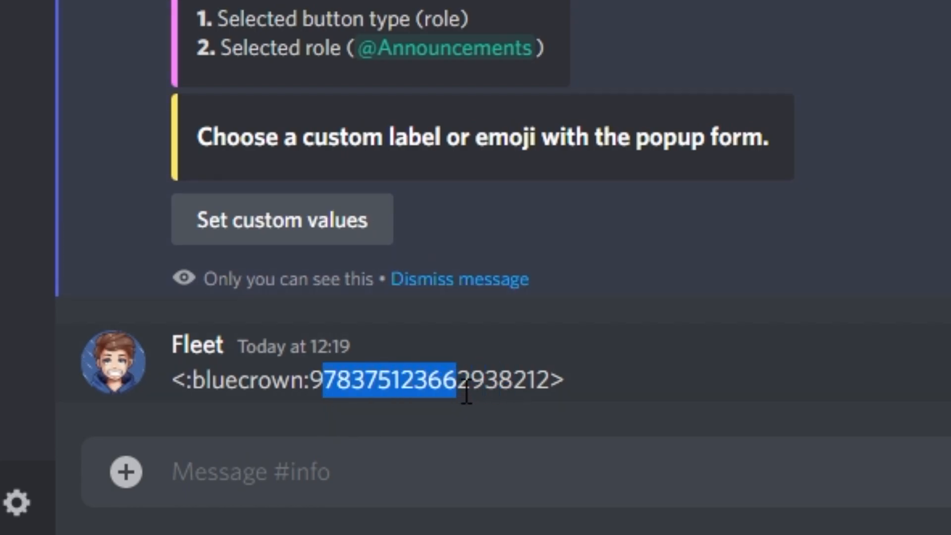
pyautogui.click(282, 219)
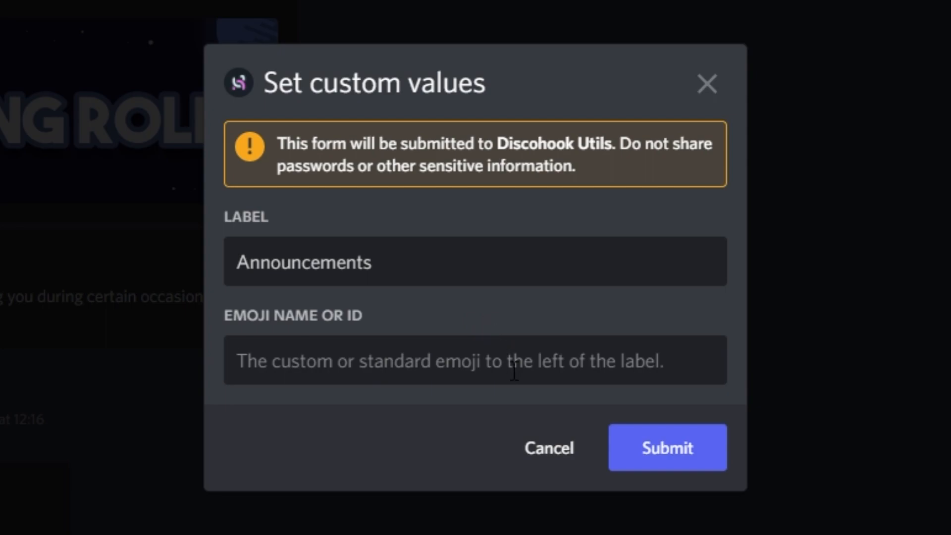
pyautogui.write('978375123662938212')
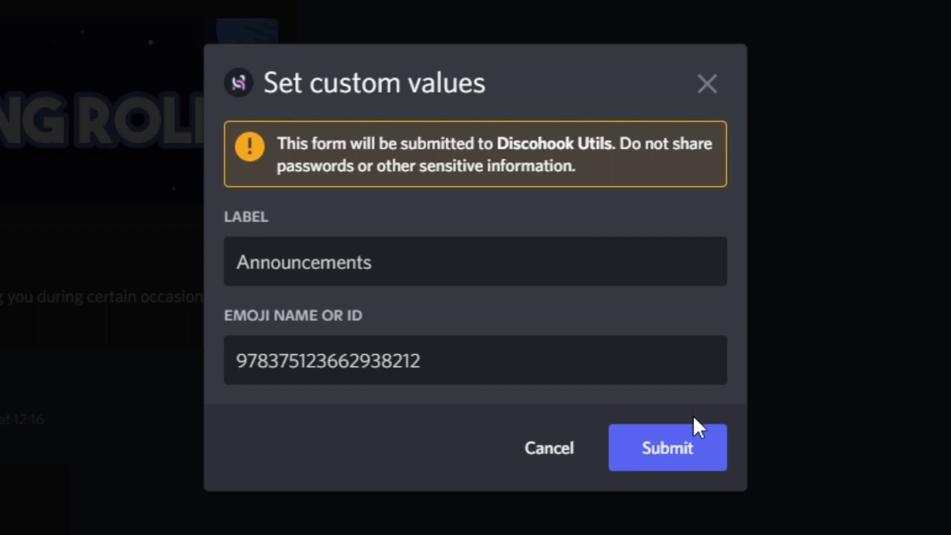
pyautogui.click(667, 447)
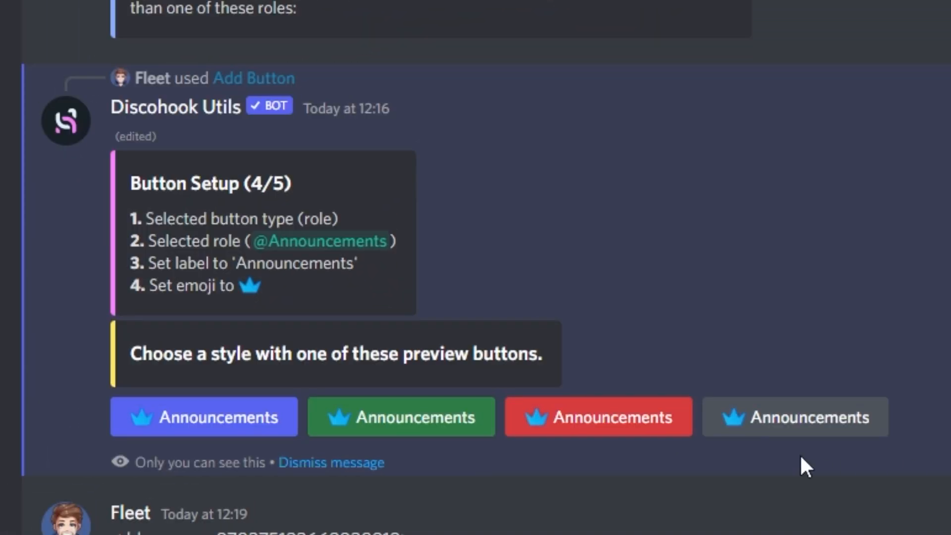
pyautogui.moveTo(783, 437)
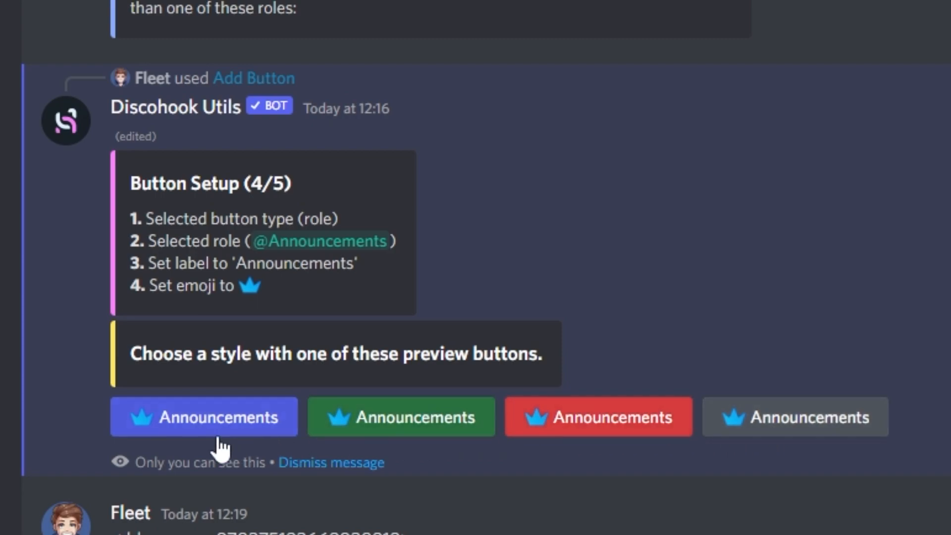
pyautogui.moveTo(761, 437)
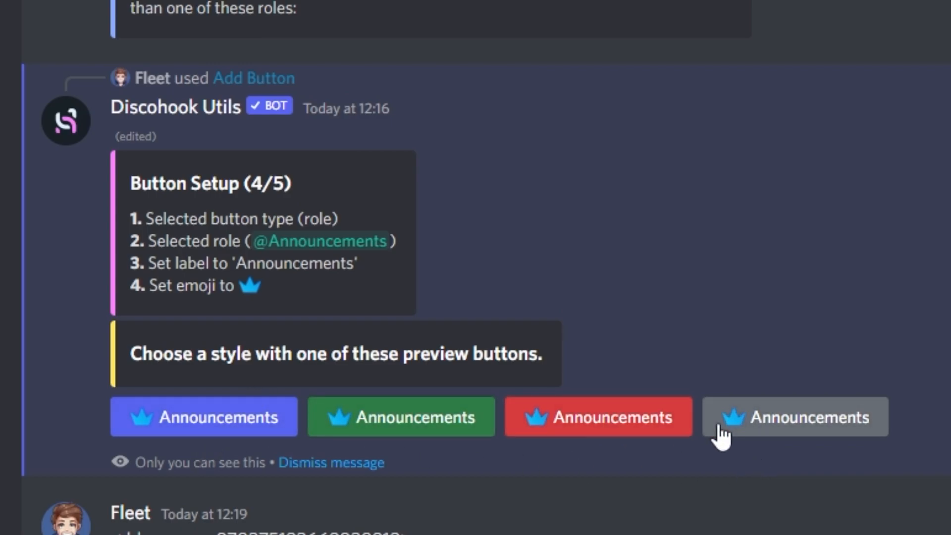
pyautogui.moveTo(783, 437)
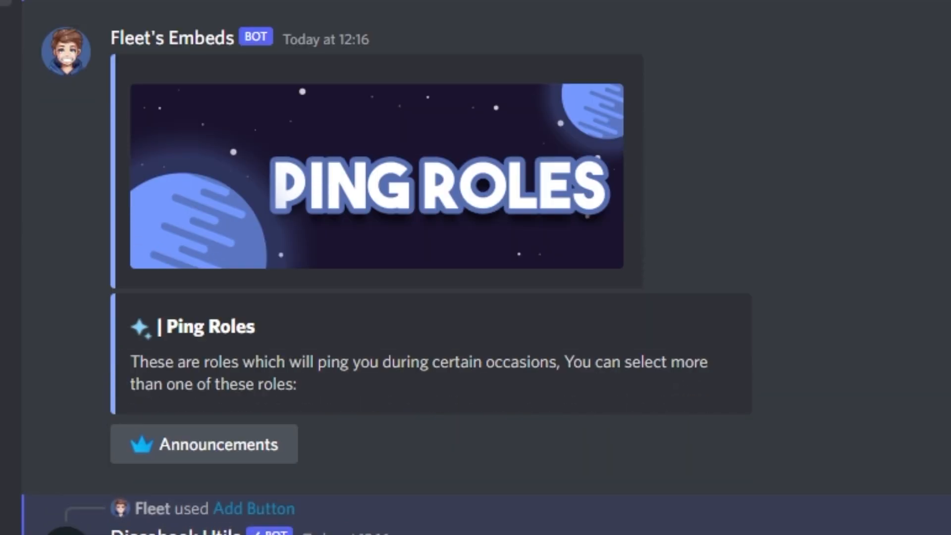
pyautogui.moveTo(260, 481)
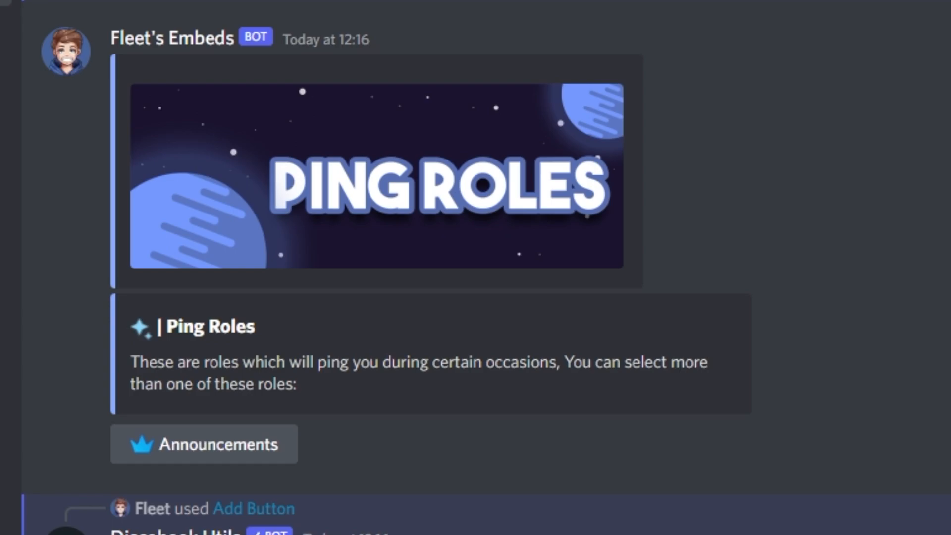
pyautogui.moveTo(799, 406)
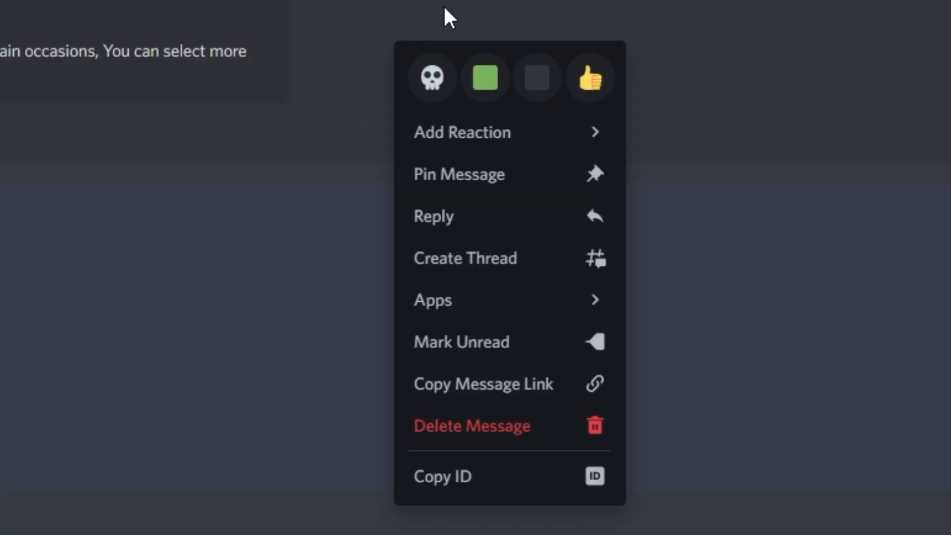
# Open Manage Buttons for the Ping Roles embed and expand the Make a selection dropdown
pyautogui.click(493, 299)
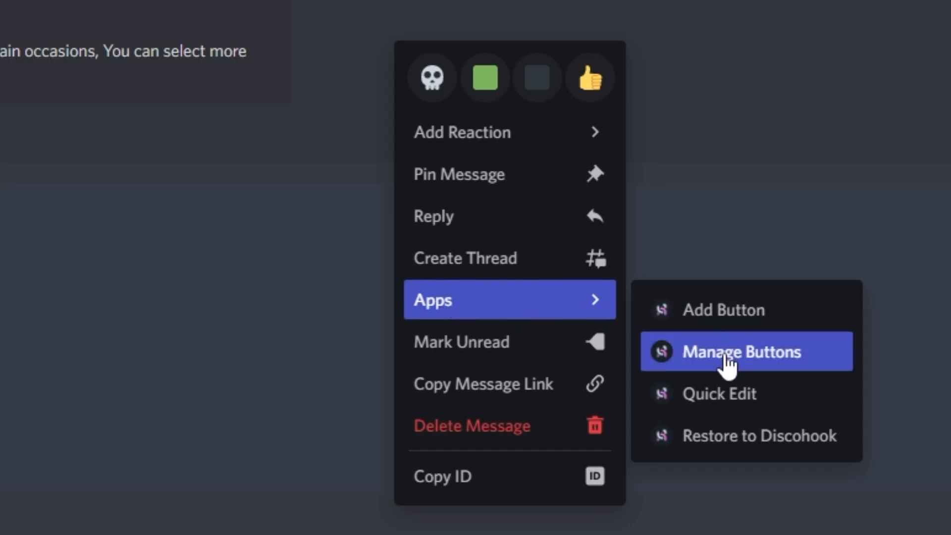
pyautogui.click(746, 351)
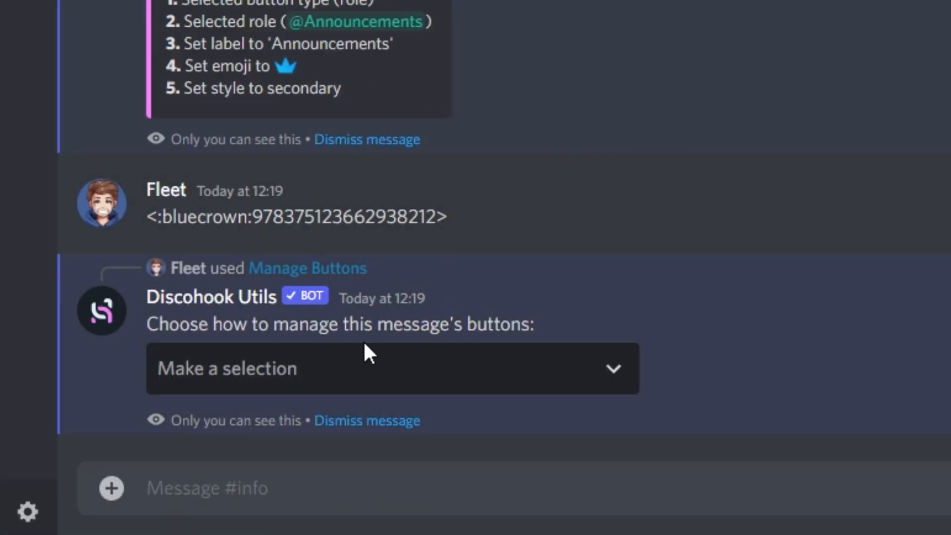
pyautogui.click(392, 368)
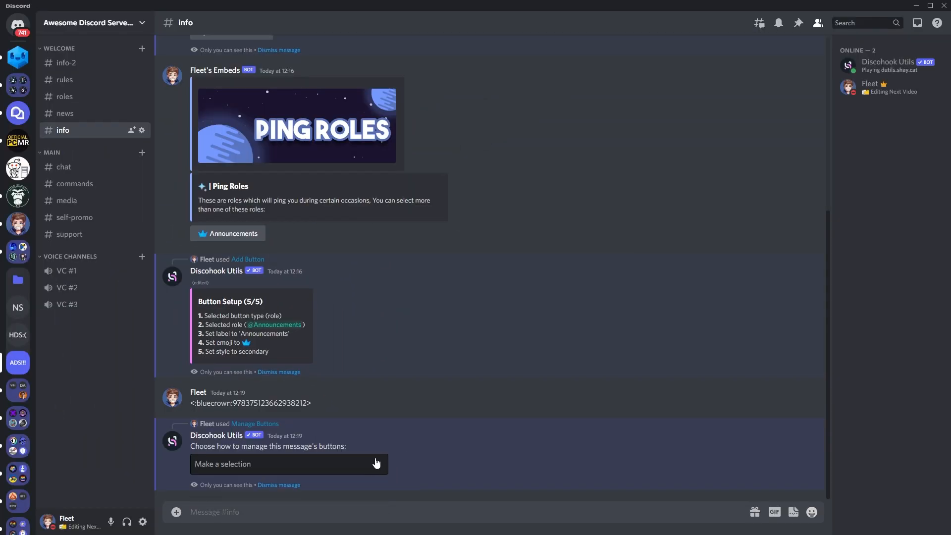
pyautogui.scroll(3)
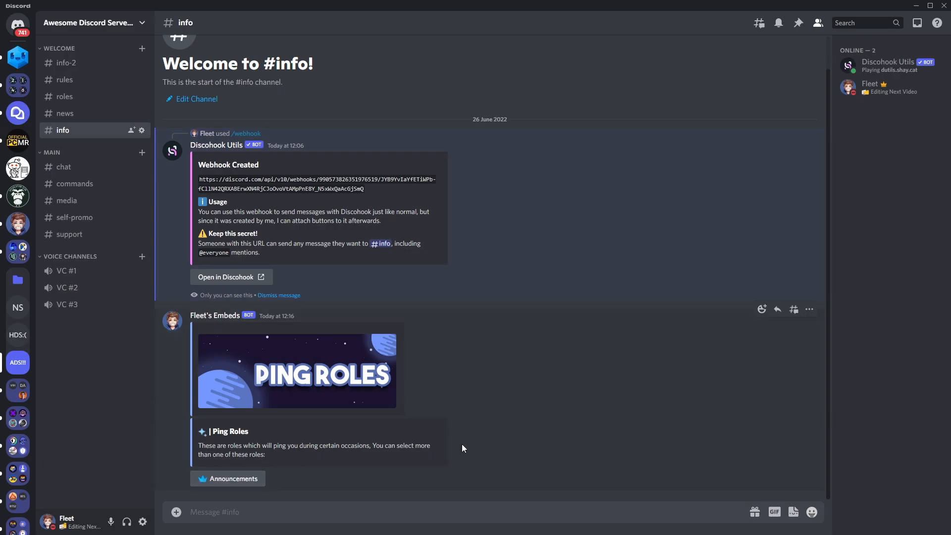
# Open your profile to confirm the Announcements role is assigned, then close it
pyautogui.click(172, 321)
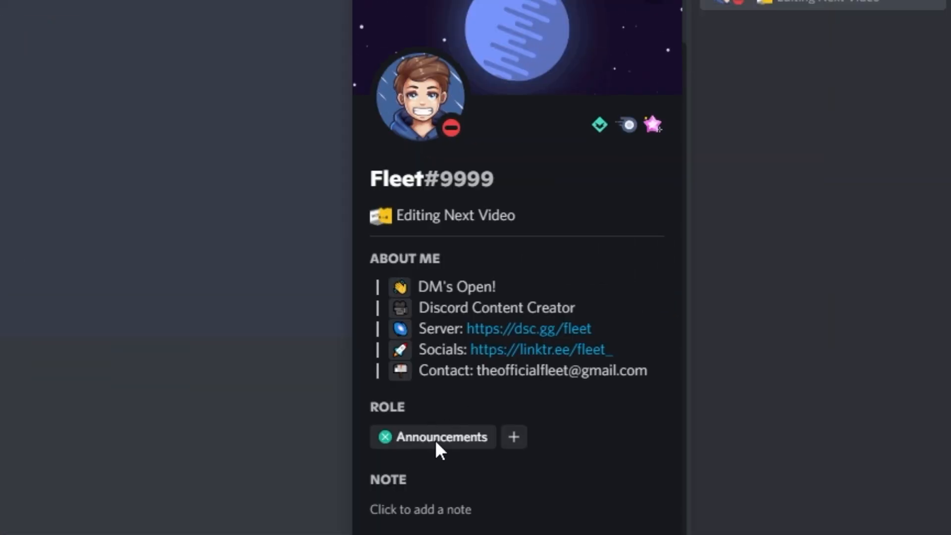
pyautogui.click(440, 437)
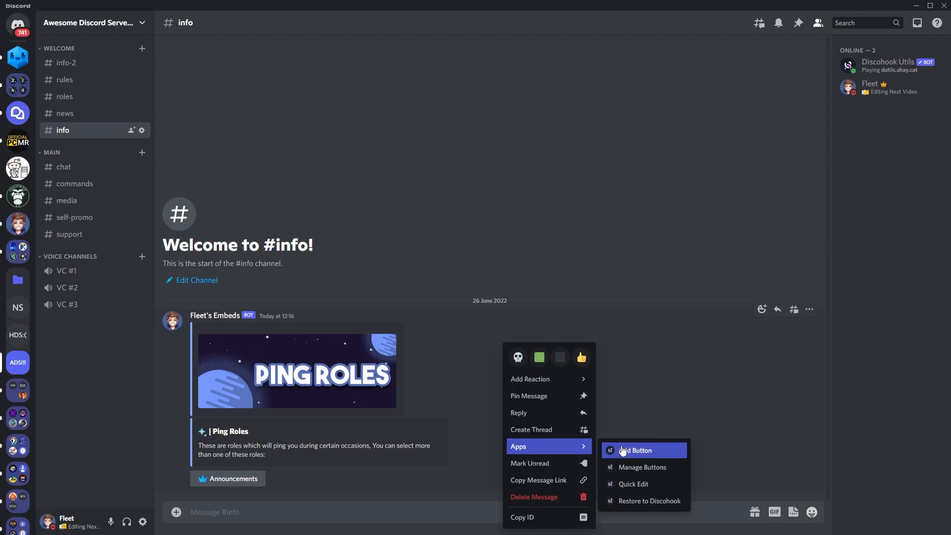
# Add a new Link-type button to the Ping Roles message and submit the custom values form
pyautogui.click(635, 451)
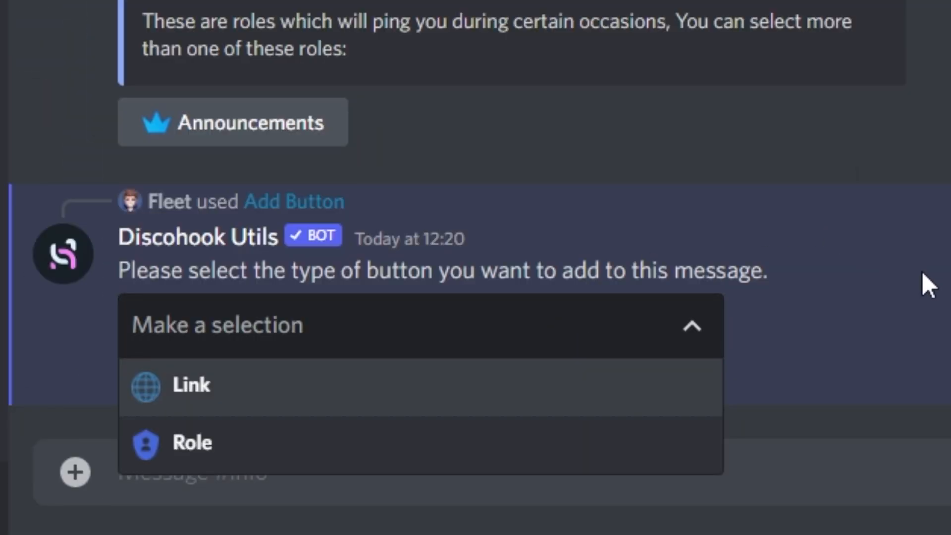
pyautogui.moveTo(237, 400)
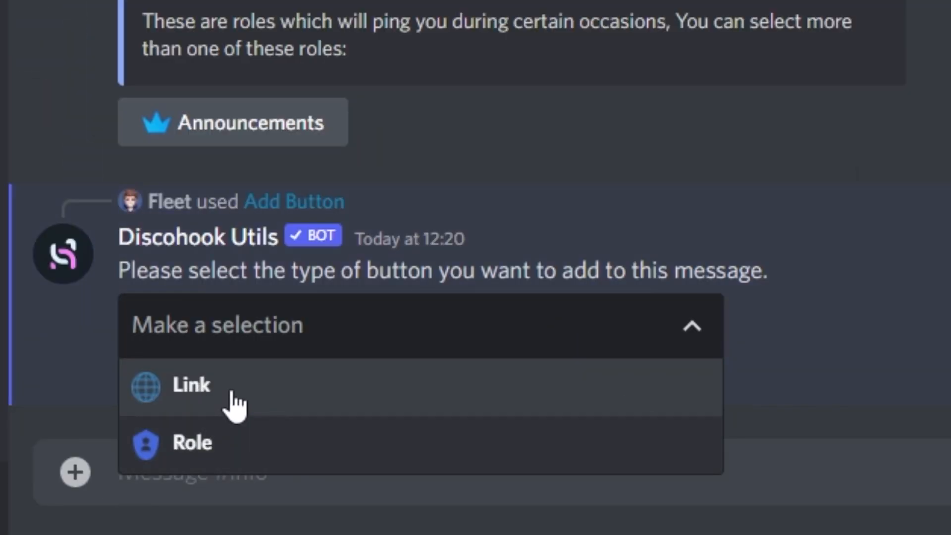
pyautogui.click(192, 385)
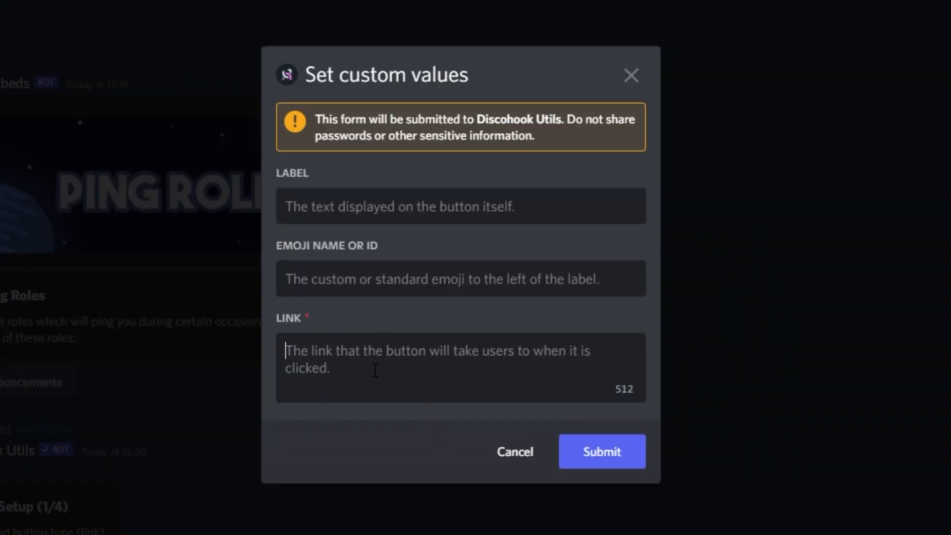
pyautogui.moveTo(645, 451)
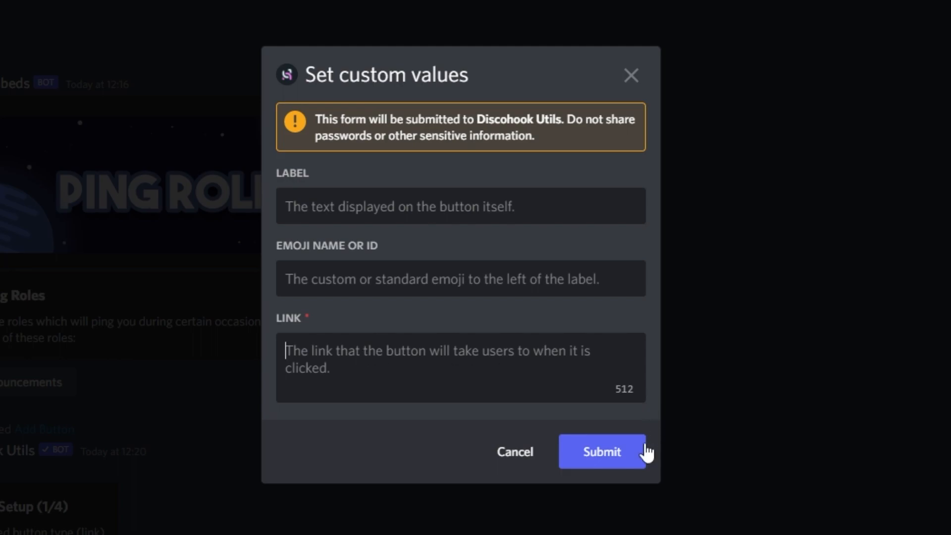
pyautogui.click(601, 451)
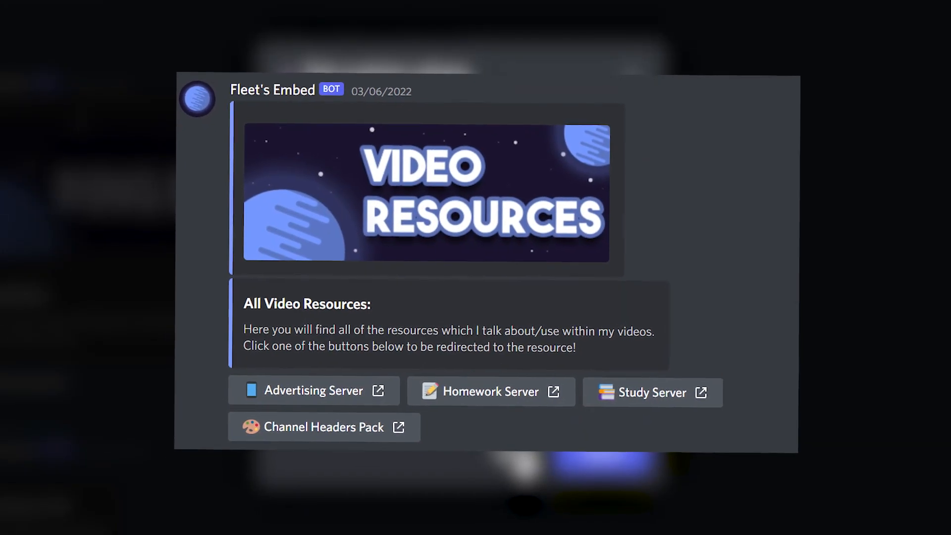